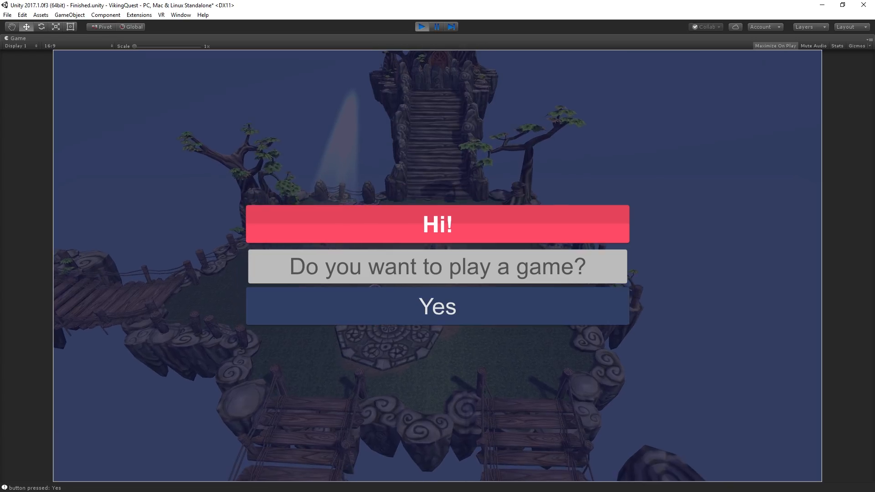
Stop the finished game's dialog demo so the starting project can be opened
{"action": "left_click", "coordinate": [437, 306]}
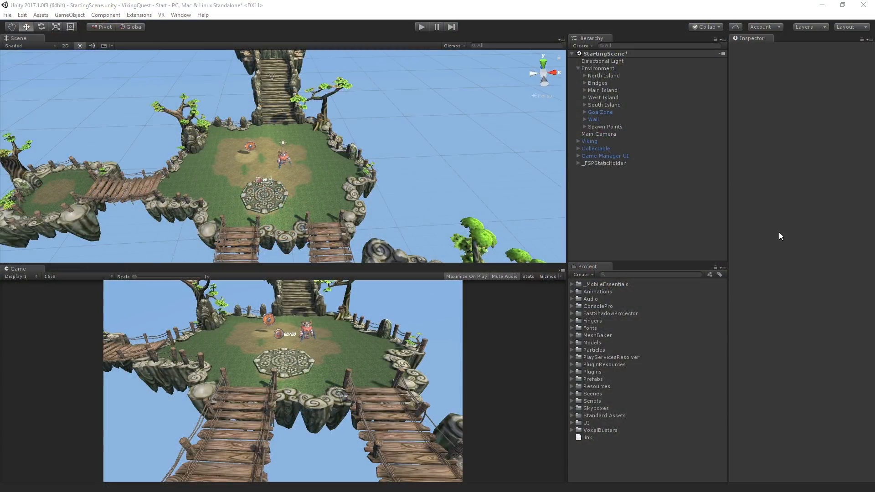
Give the Viking a Shadow Projector with size 0.8, opacity 0.7 and the BlobShadow material
{"action": "left_click", "coordinate": [589, 141]}
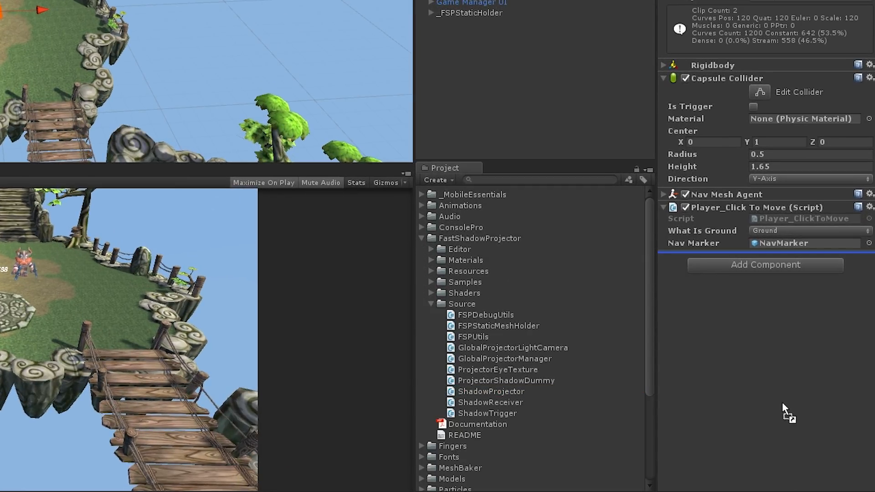
{"action": "scroll", "scroll_direction": "down", "scroll_amount": 3}
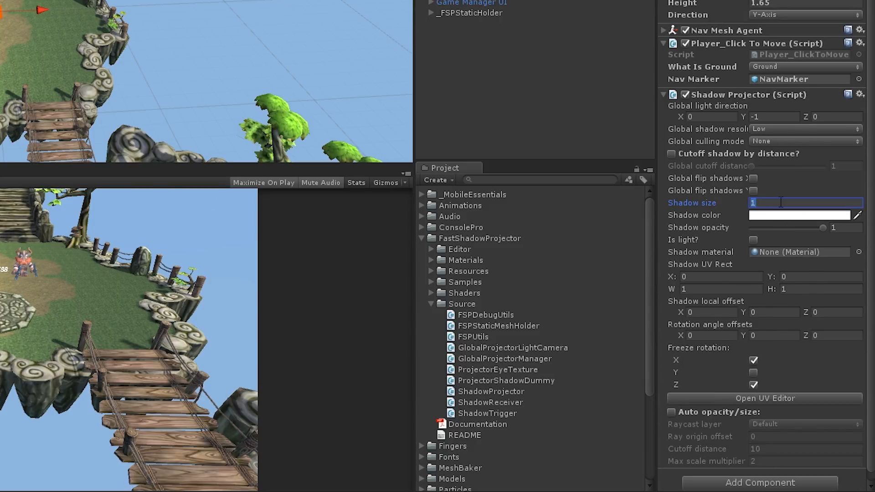
{"action": "type", "text": "0.8"}
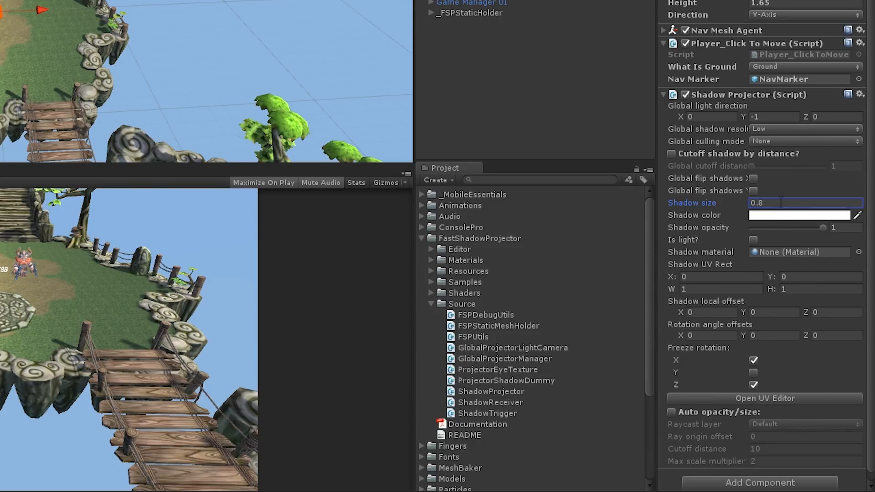
{"action": "left_click", "coordinate": [845, 227]}
{"action": "type", "text": "0.7"}
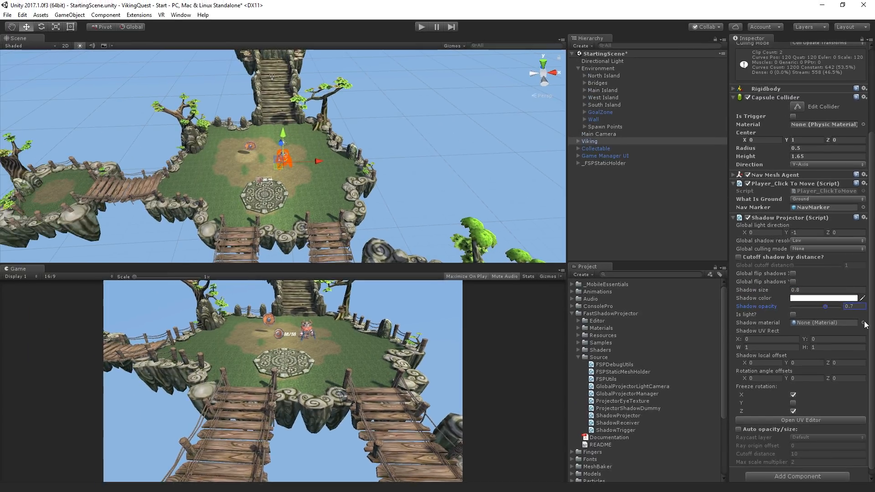
{"action": "left_click", "coordinate": [864, 322]}
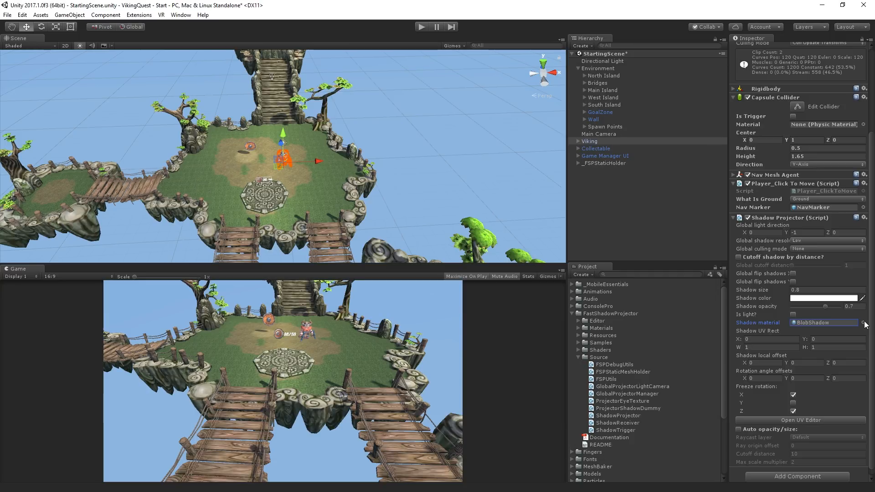
{"action": "mouse_move", "coordinate": [602, 122]}
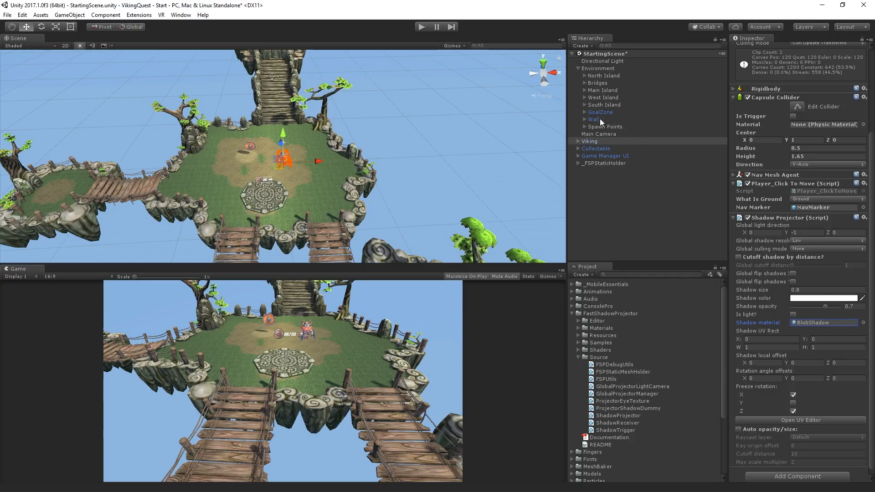
Expand Main Island in the Hierarchy and run the game to see the blob shadow
{"action": "left_click", "coordinate": [579, 90]}
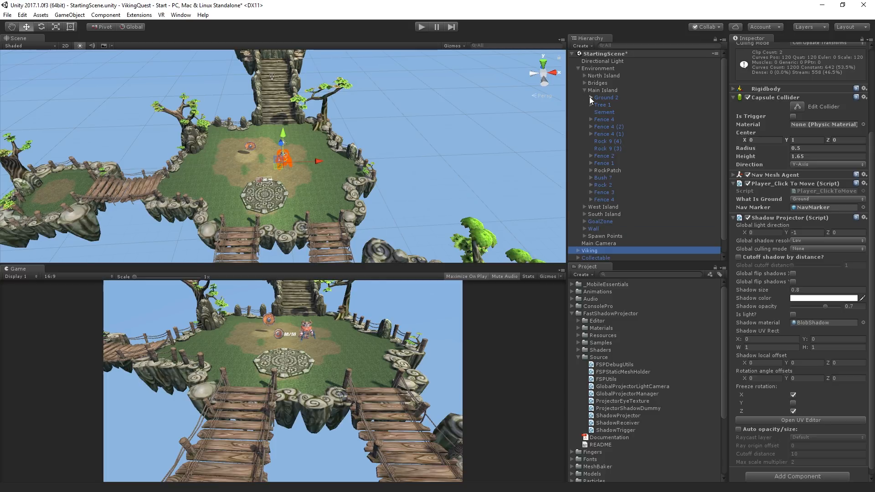
{"action": "left_click", "coordinate": [633, 104]}
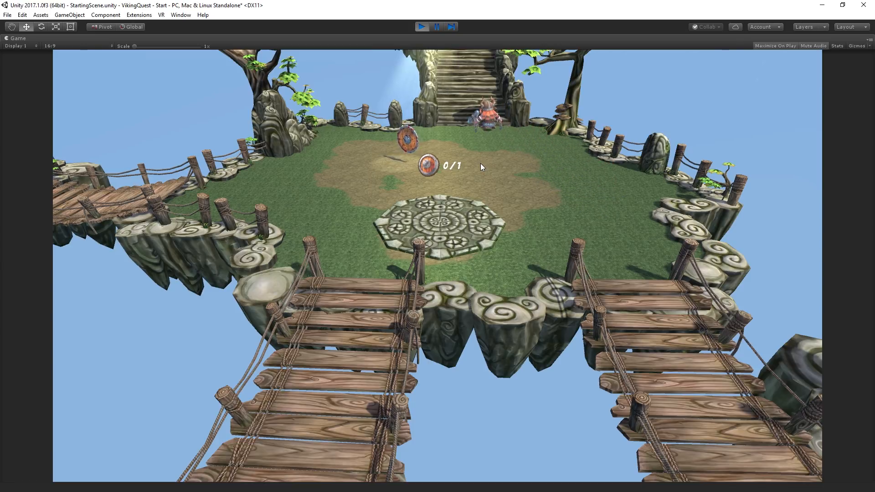
Exit play mode to return to editing StartingScene
{"action": "left_click", "coordinate": [422, 27]}
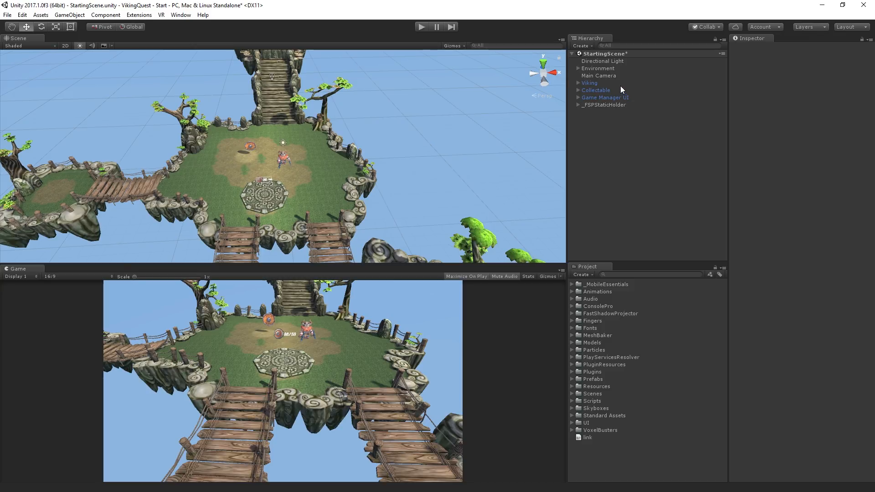
Attach FingersScript to the Viking, collapse the Fingers folder and select Main Camera
{"action": "left_click", "coordinate": [589, 83]}
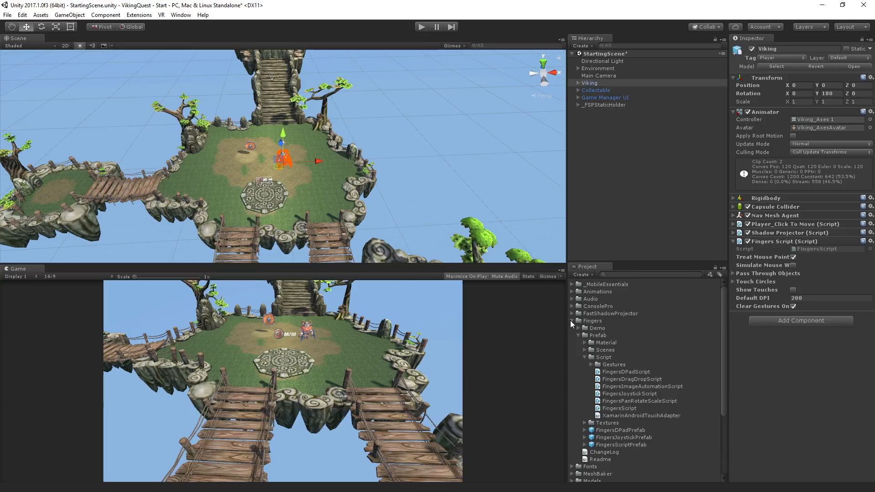
{"action": "left_click", "coordinate": [572, 321]}
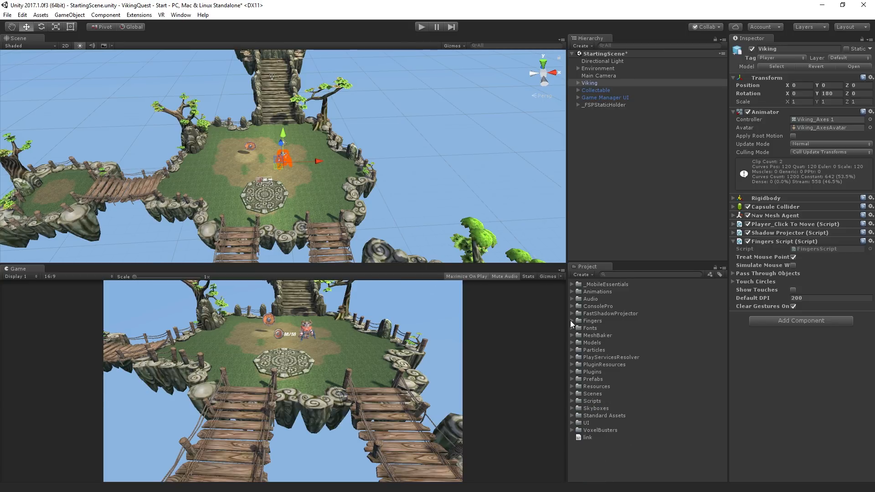
{"action": "left_click", "coordinate": [599, 76]}
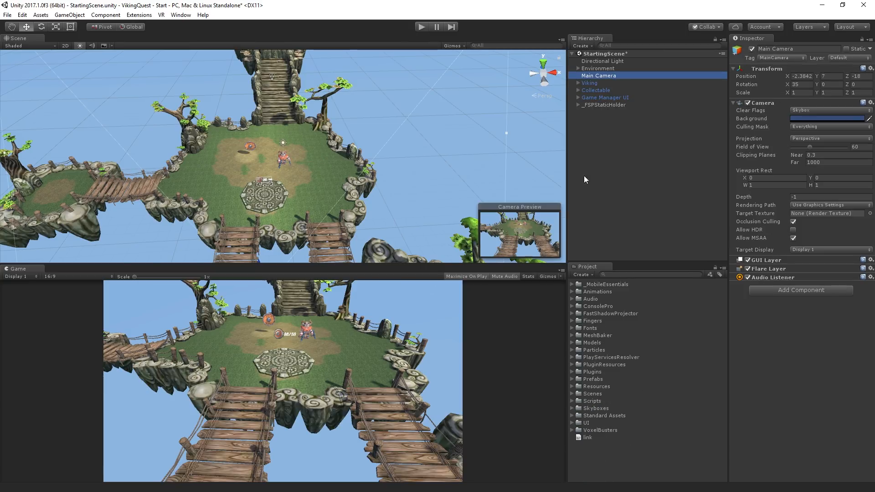
Add CameraFollowAndRotate from Assets > Scripts to the Main Camera
{"action": "left_click", "coordinate": [572, 401]}
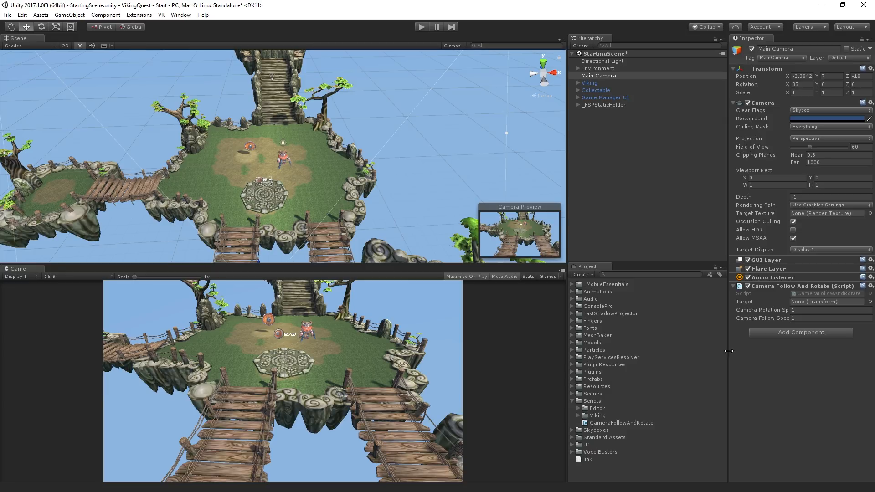
{"action": "left_click", "coordinate": [605, 97]}
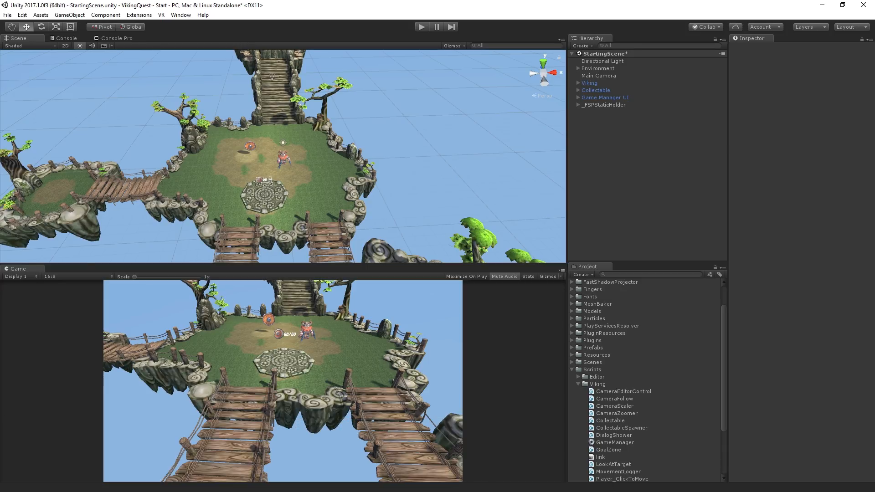
Attach MovementLogger to the Viking and start the game
{"action": "left_click", "coordinate": [589, 83]}
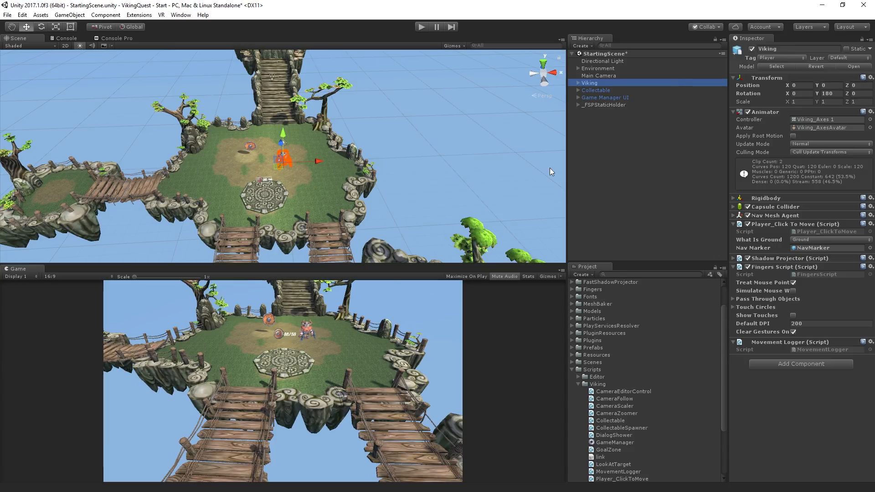
{"action": "left_click", "coordinate": [422, 27]}
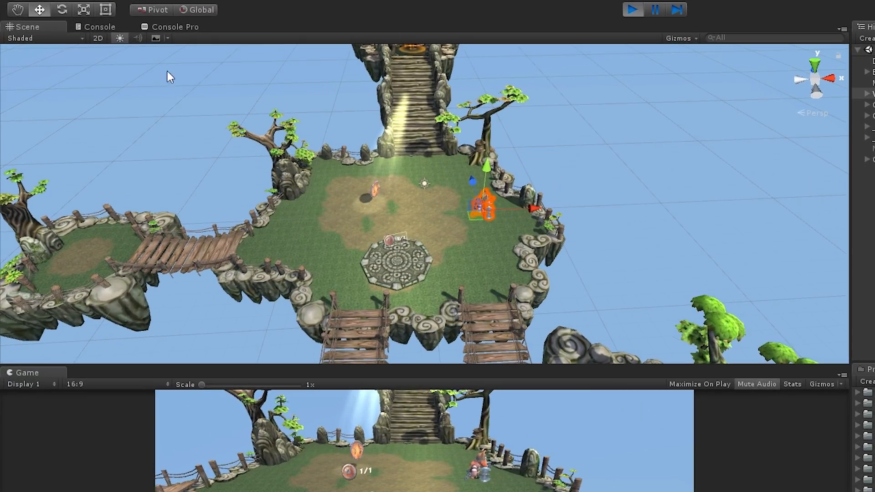
View the 'Target movement position' log's stack trace, then the Console Pro view
{"action": "left_click", "coordinate": [99, 27]}
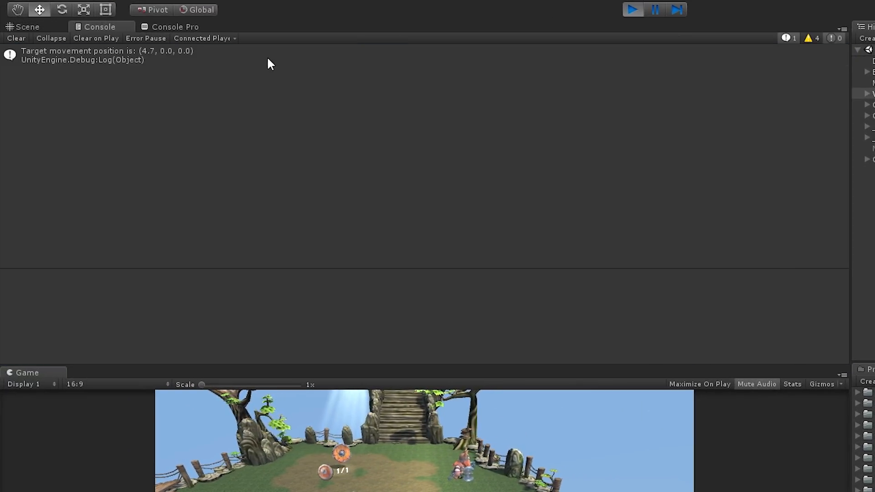
{"action": "left_click", "coordinate": [106, 55]}
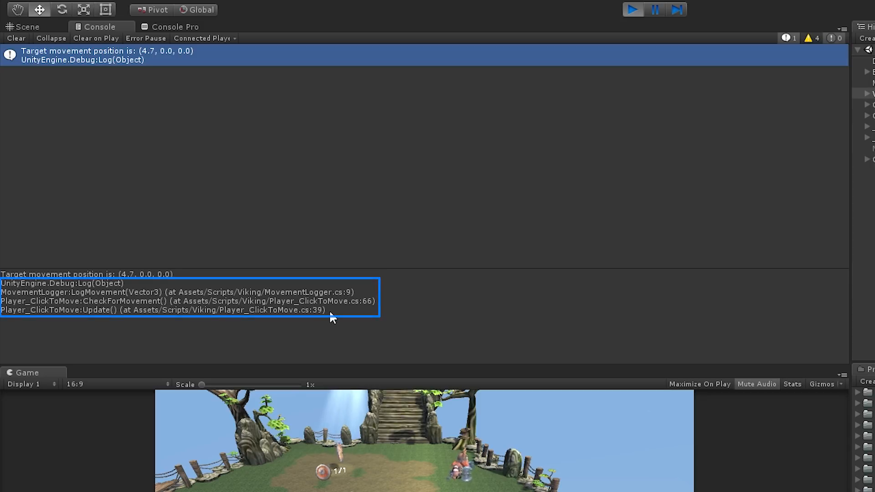
{"action": "left_click", "coordinate": [169, 27]}
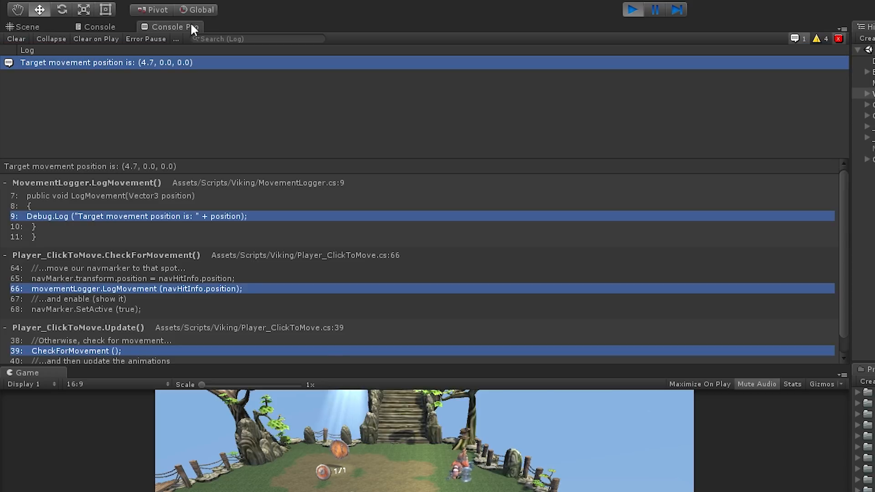
{"action": "mouse_move", "coordinate": [211, 139]}
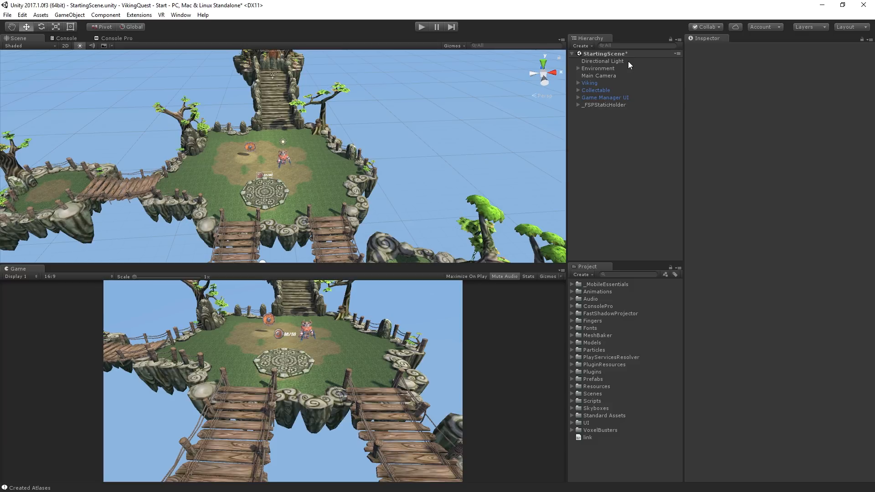
{"action": "left_click", "coordinate": [598, 68]}
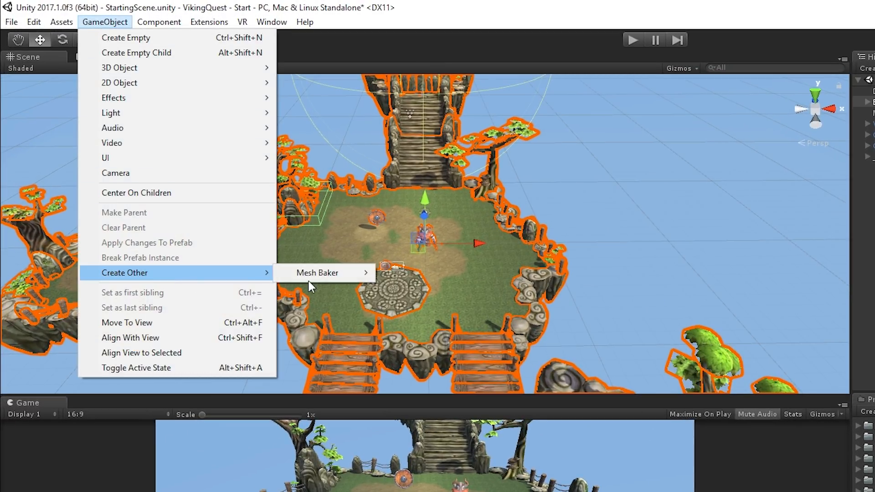
{"action": "mouse_move", "coordinate": [317, 273]}
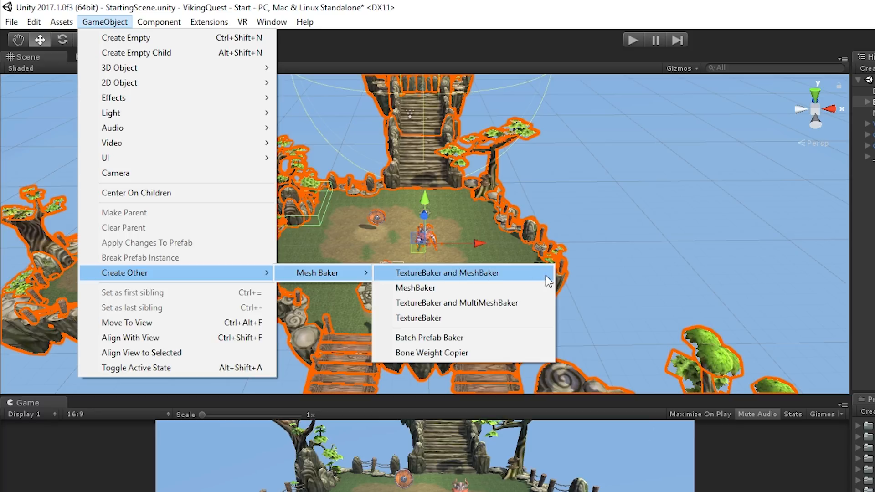
Create a TextureBaker and MeshBaker object via the GameObject menu
{"action": "left_click", "coordinate": [447, 273]}
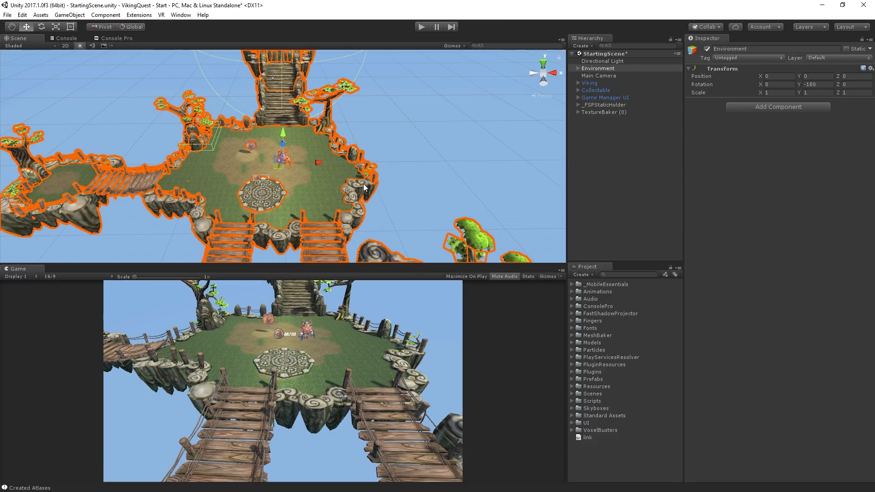
Select Main Island's objects from Ground 2 through Cement with their children
{"action": "left_click", "coordinate": [572, 68]}
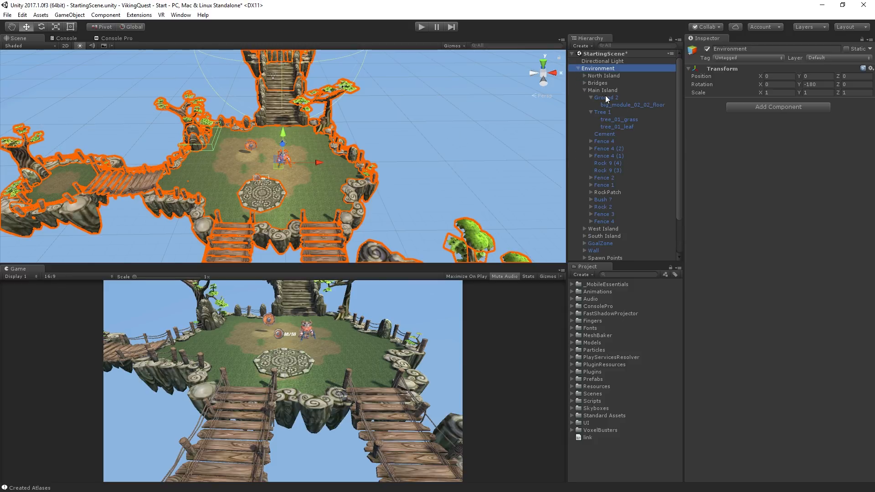
{"action": "left_click", "coordinate": [632, 105]}
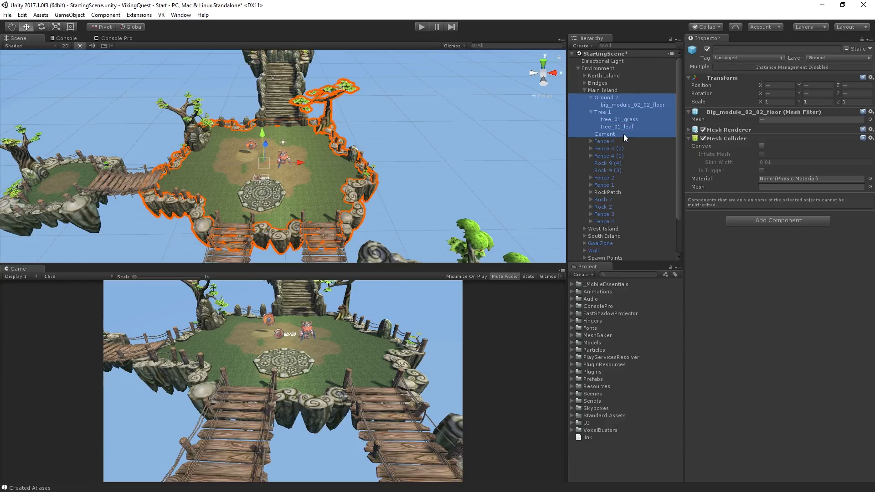
{"action": "left_click", "coordinate": [22, 15]}
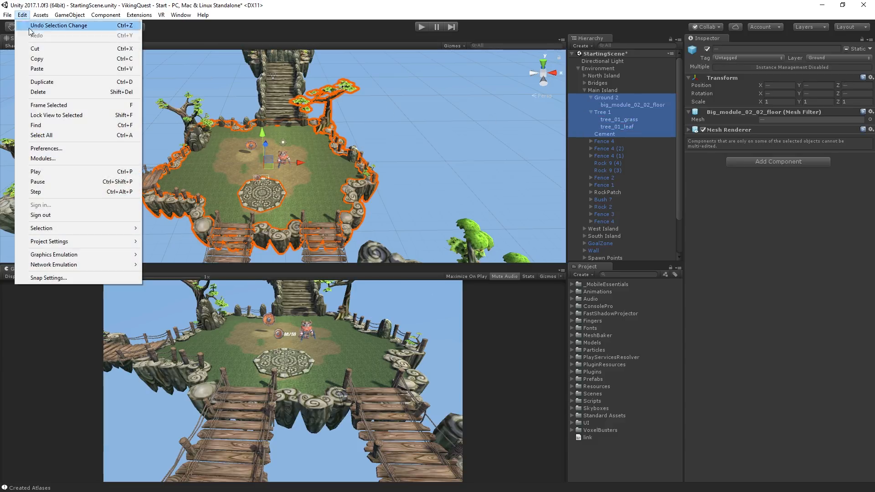
{"action": "mouse_move", "coordinate": [41, 228]}
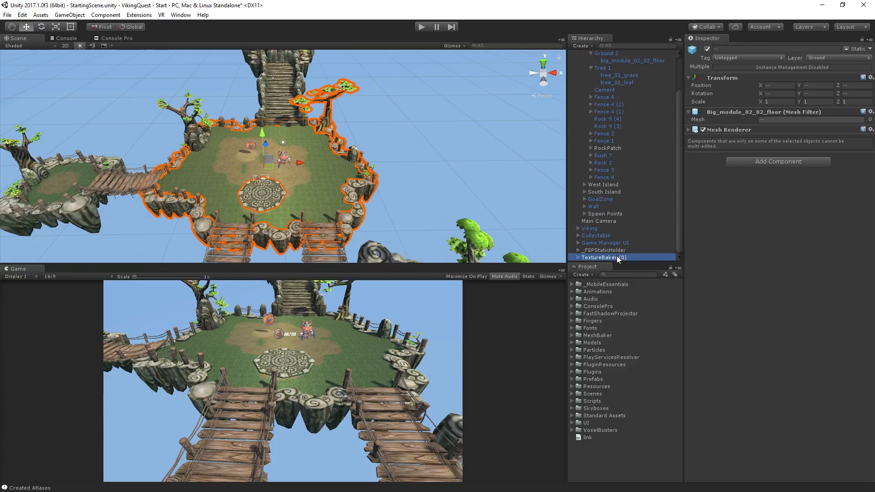
Lock the TextureBaker Inspector, create empty combined-material assets named 'Bake', and bake the six objects' materials
{"action": "left_click", "coordinate": [605, 257]}
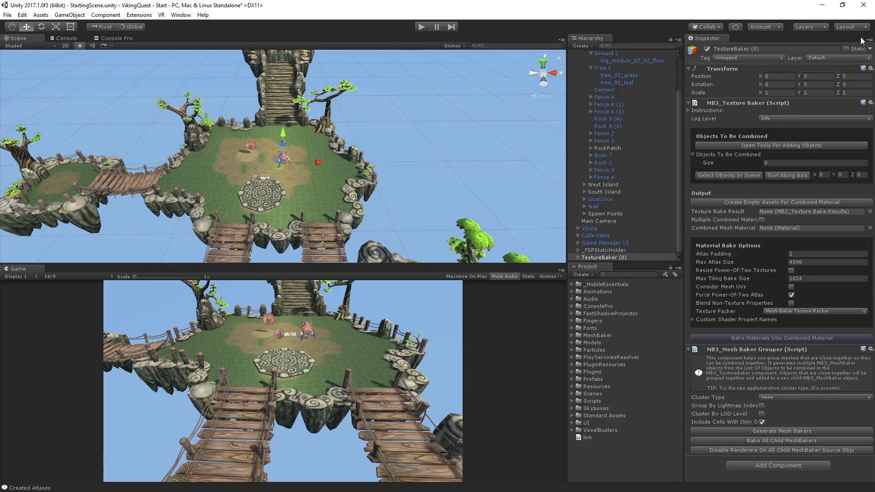
{"action": "left_click", "coordinate": [22, 15]}
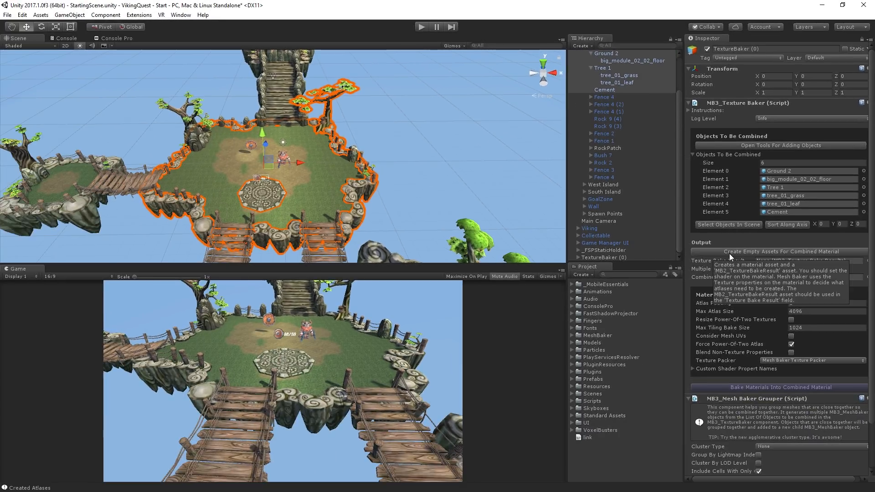
{"action": "left_click", "coordinate": [780, 251]}
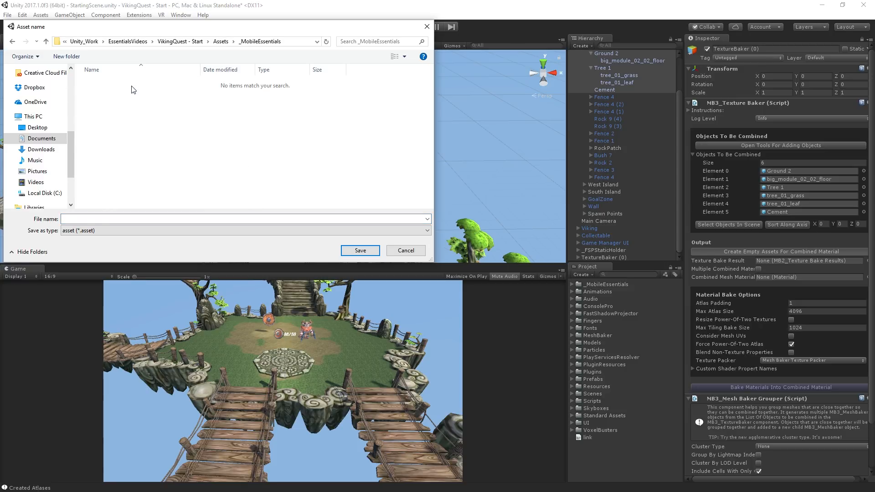
{"action": "type", "text": "Bake"}
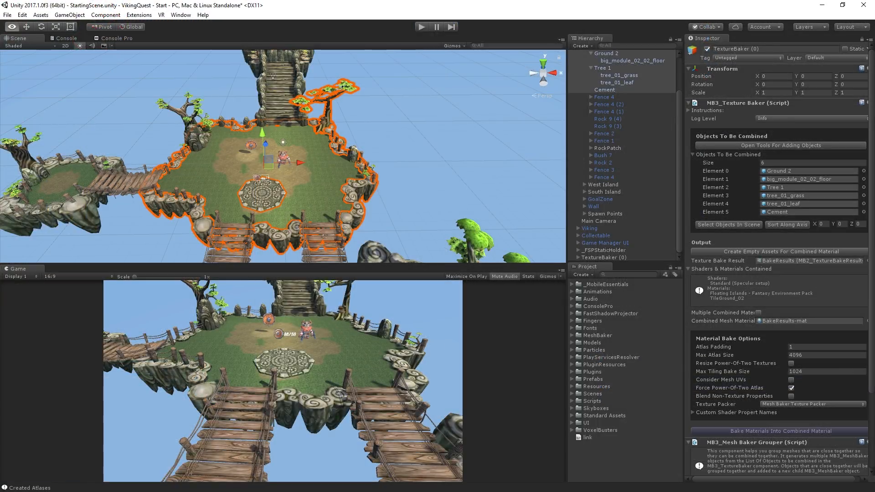
{"action": "left_click", "coordinate": [605, 257]}
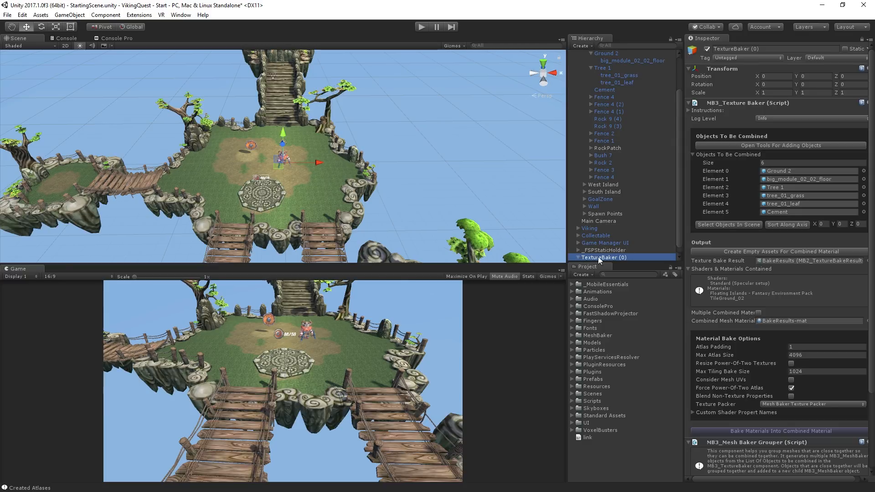
Bake the six meshes with MeshBaker into CombinedMesh-MeshBaker-mesh and check its child uses BakeResults-mat
{"action": "left_click", "coordinate": [579, 258]}
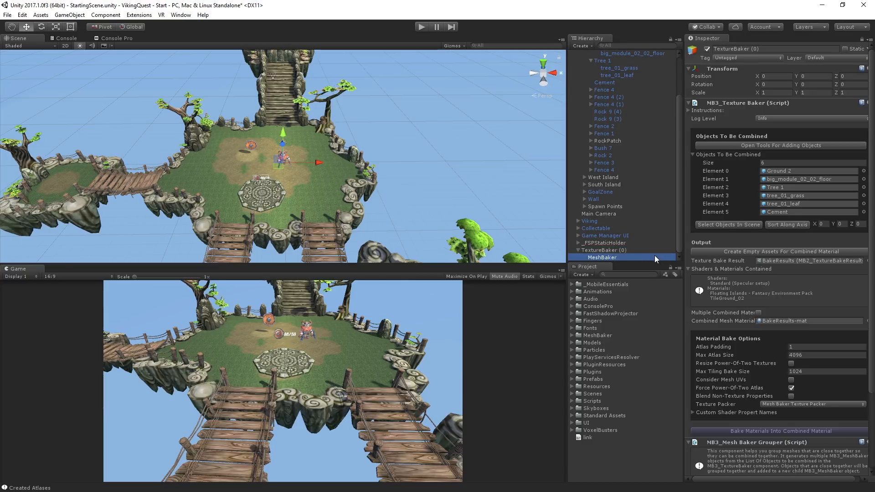
{"action": "left_click", "coordinate": [602, 257]}
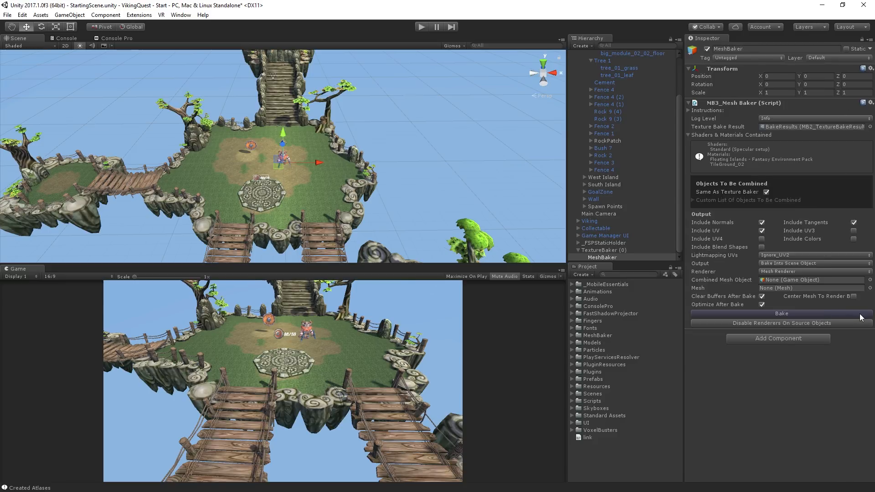
{"action": "left_click", "coordinate": [781, 313]}
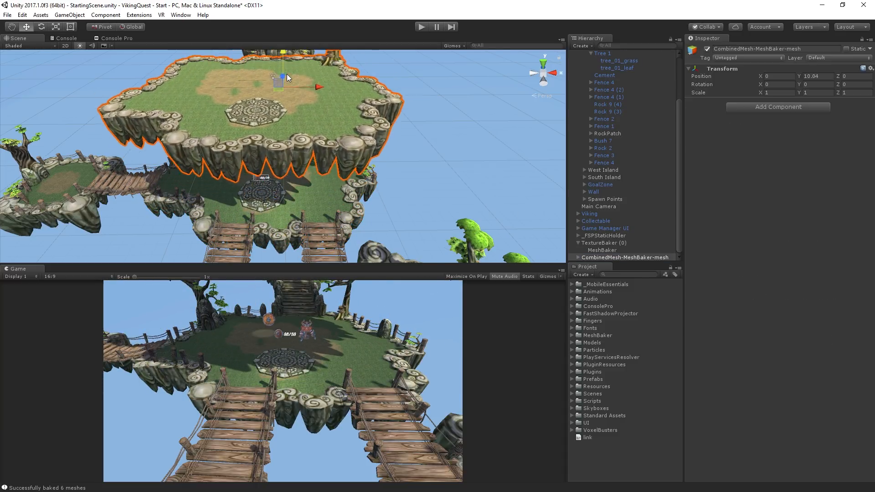
{"action": "left_click", "coordinate": [624, 251]}
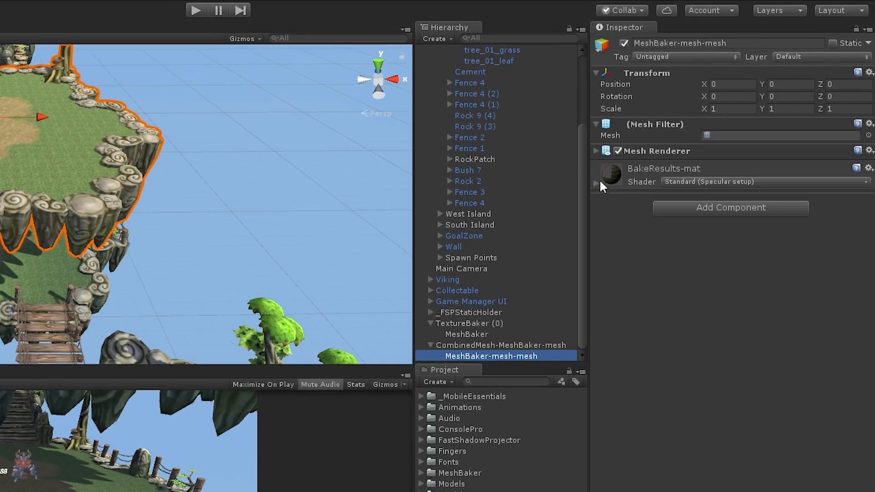
{"action": "left_click", "coordinate": [597, 182]}
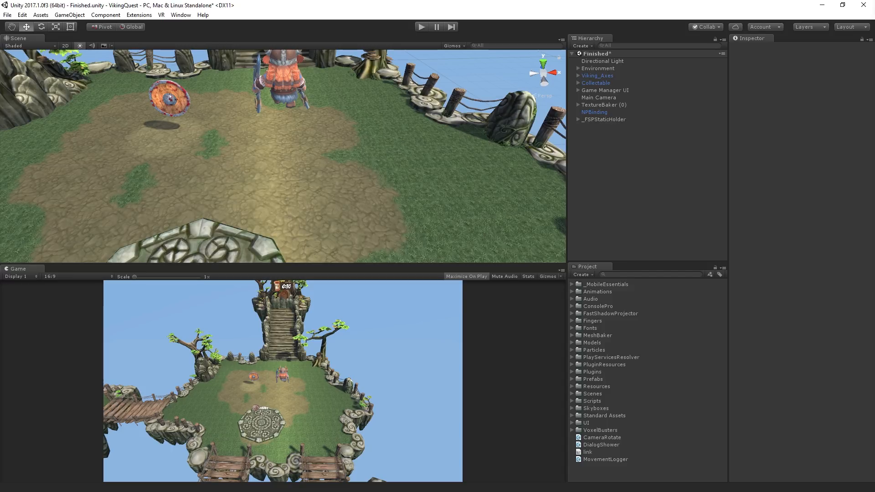
Open the DialogShower script from the Finished scene's Project window in MonoDevelop
{"action": "left_click", "coordinate": [579, 91]}
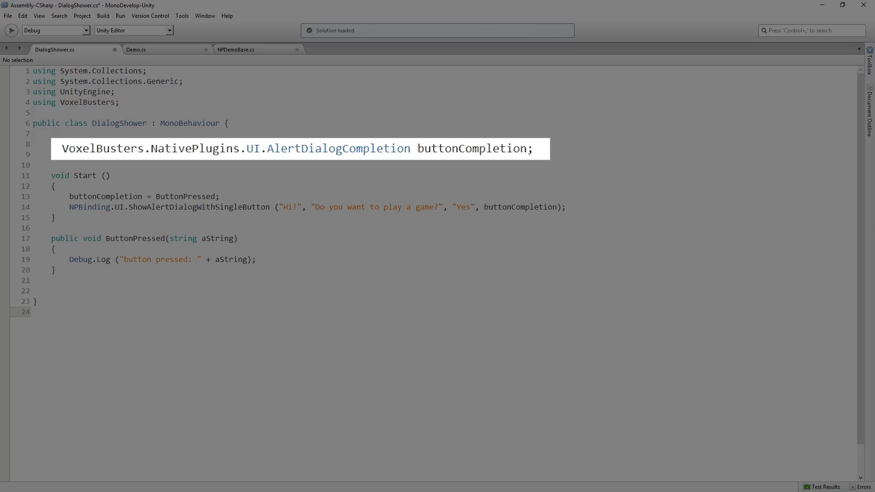
{"action": "left_click", "coordinate": [34, 311]}
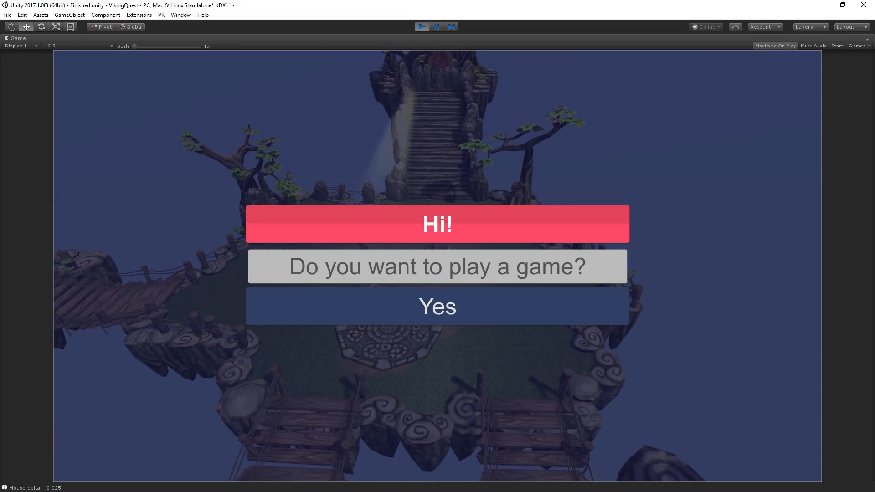
Answer Yes to the 'Do you want to play a game?' alert, then leave play mode
{"action": "left_click", "coordinate": [437, 306]}
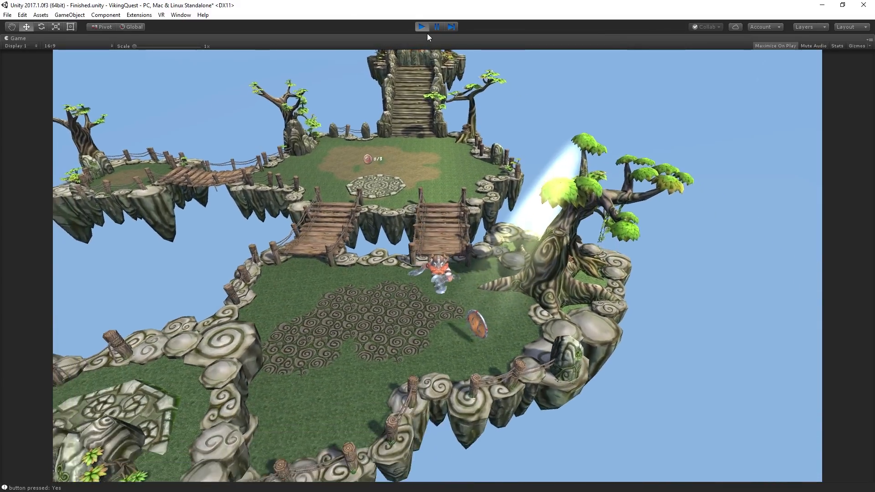
{"action": "left_click", "coordinate": [421, 27]}
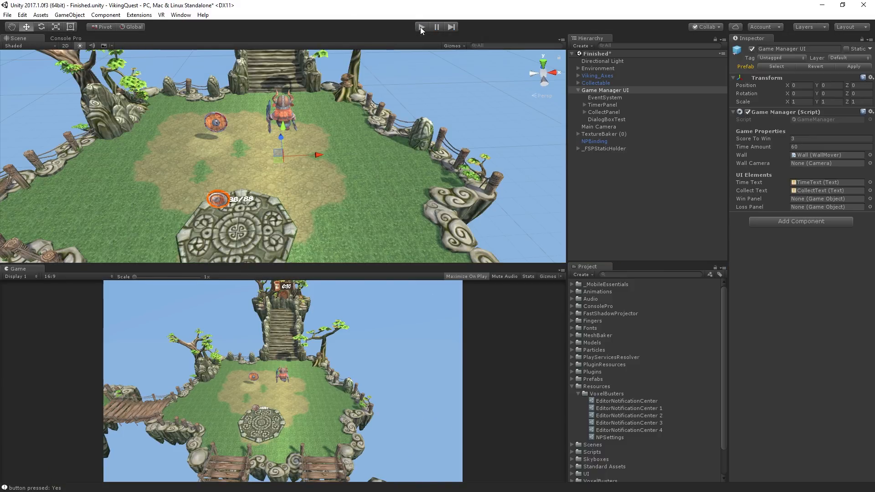